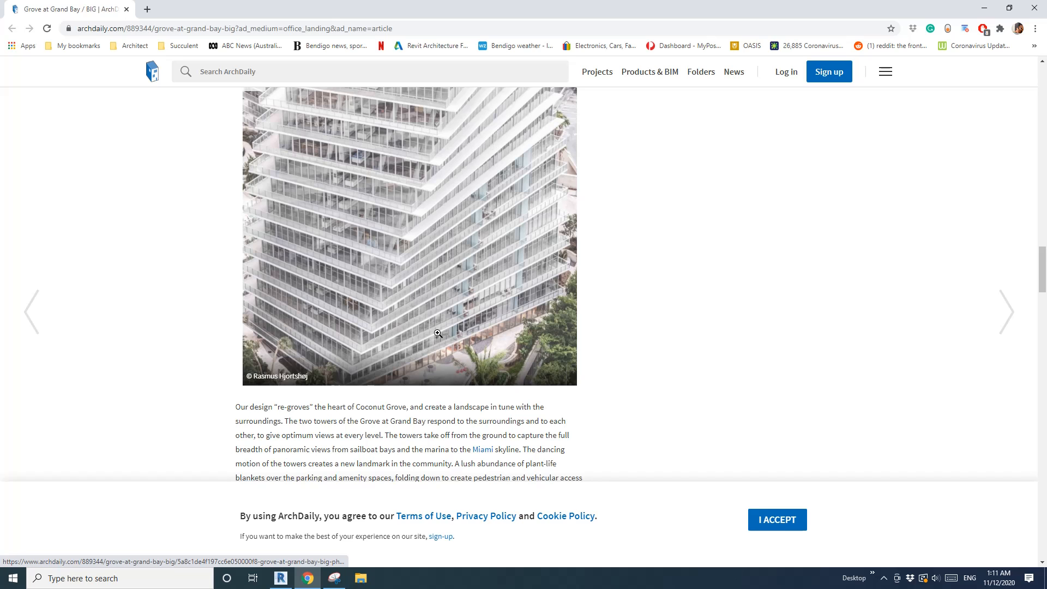
- Isolate the twisted tower mass with its floor slices alone in the 3D view
left_click(280, 578)
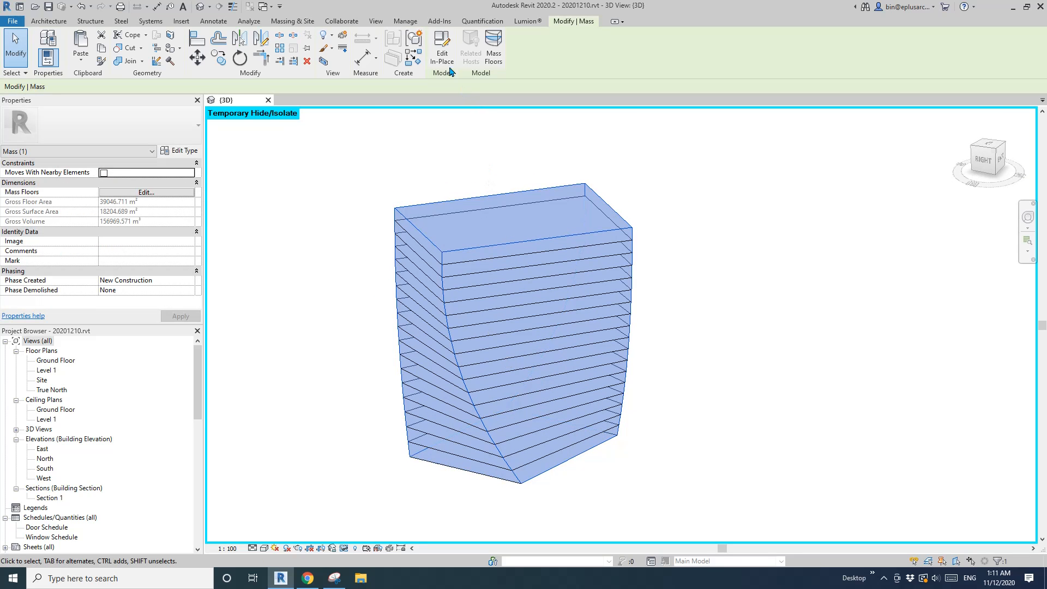